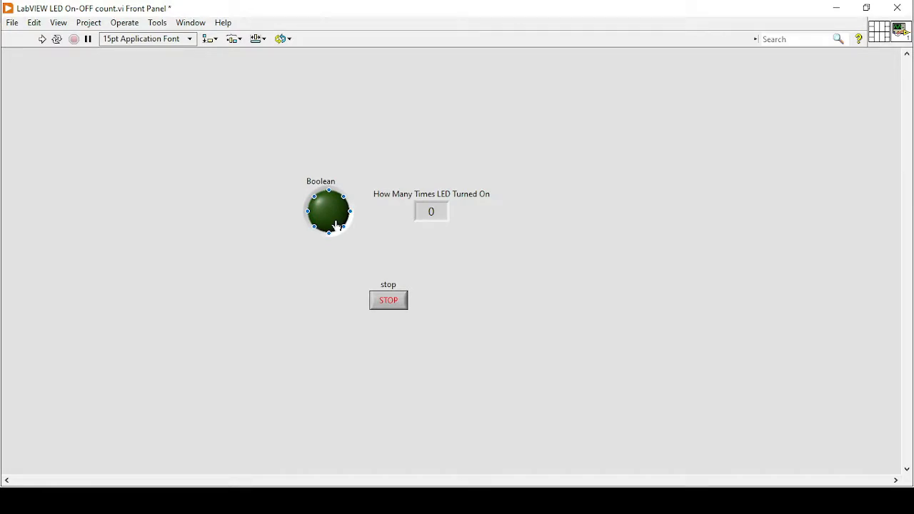
Place a While Loop holding an Event Structure with a Boolean Value Change case
{"action": "left_click", "coordinate": [41, 39]}
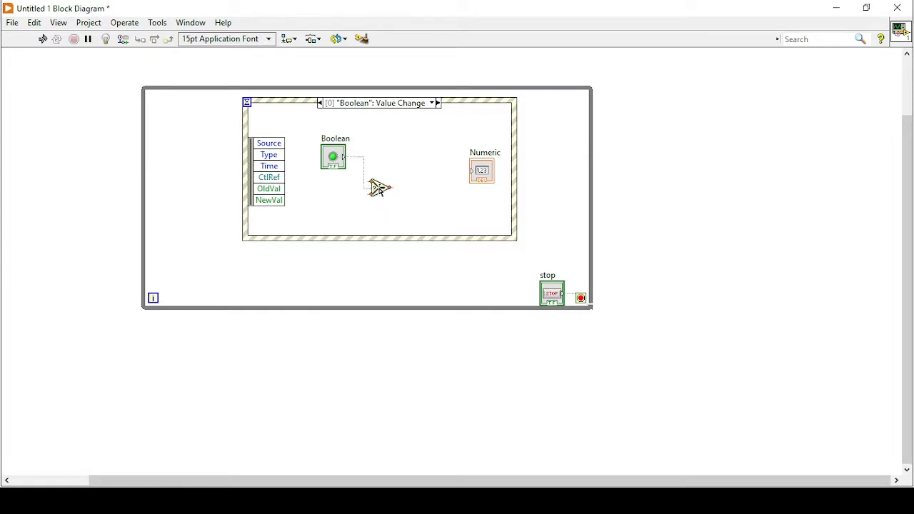
{"action": "right_click", "coordinate": [379, 189]}
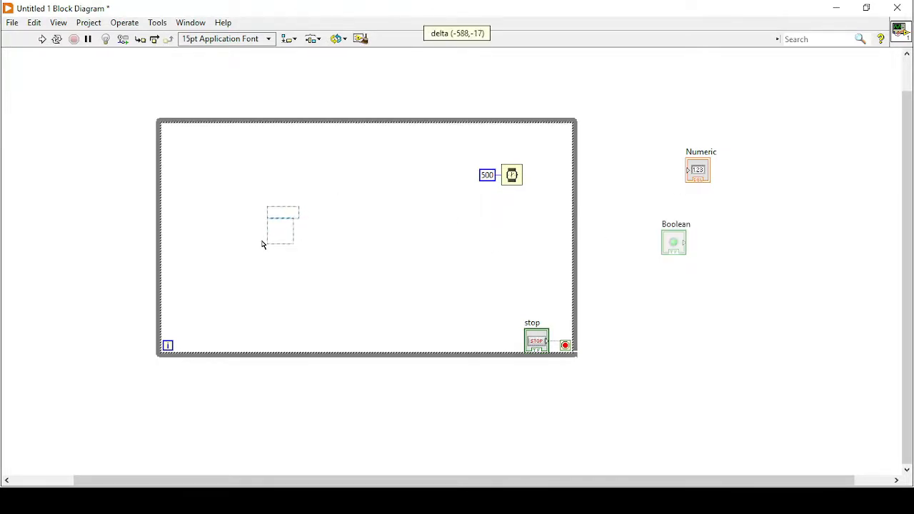
Bring up the Functions palette on the block diagram to add logic nodes
{"action": "right_click", "coordinate": [271, 228]}
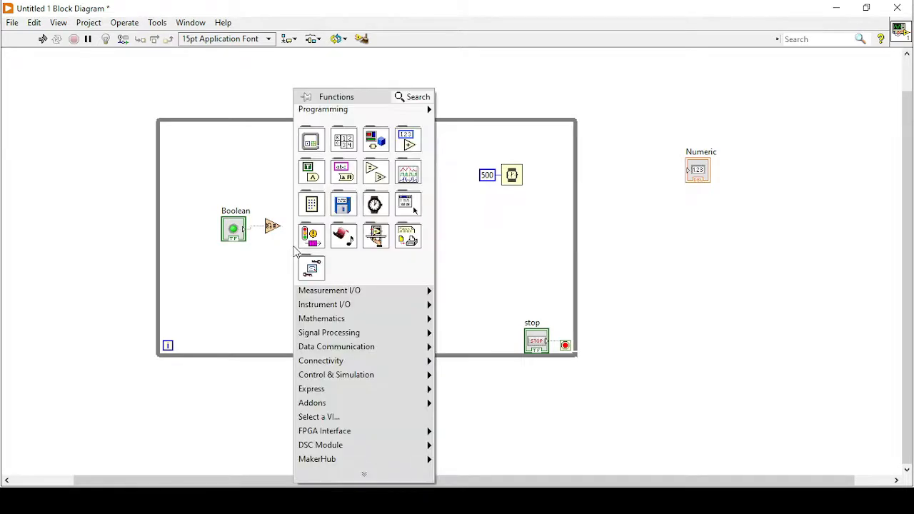
Replace the loop-edge tunnel fed by the AND logic with a shift register
{"action": "right_click", "coordinate": [574, 243]}
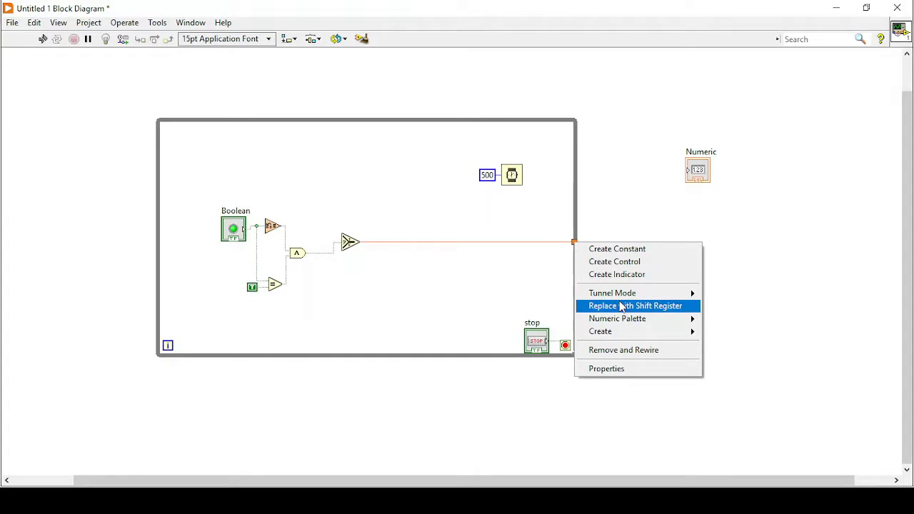